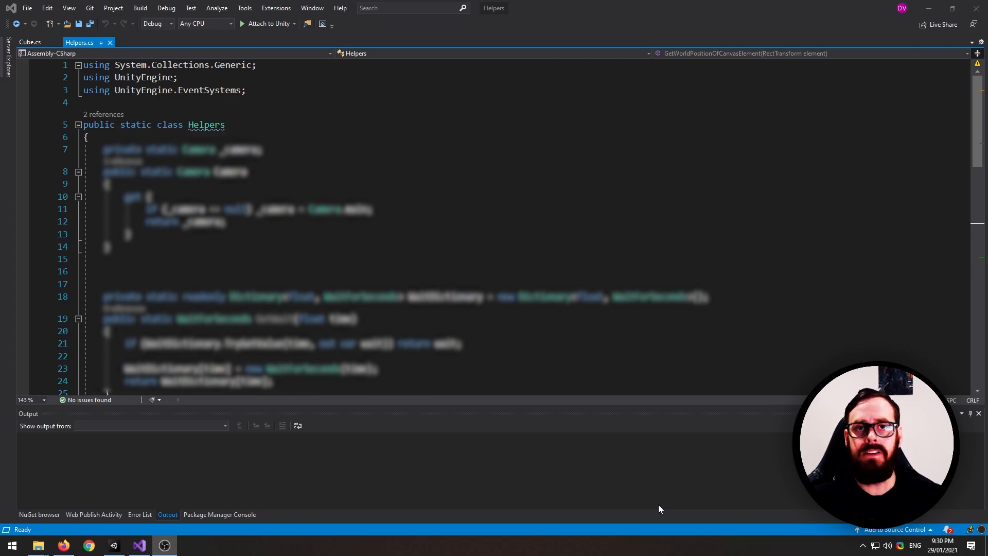
mouse_move(612, 473)
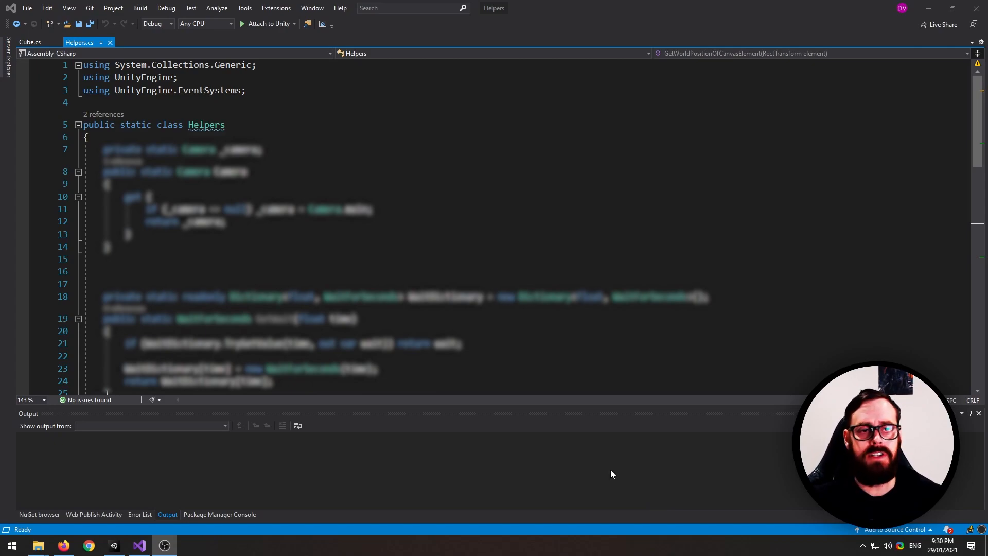
mouse_move(599, 453)
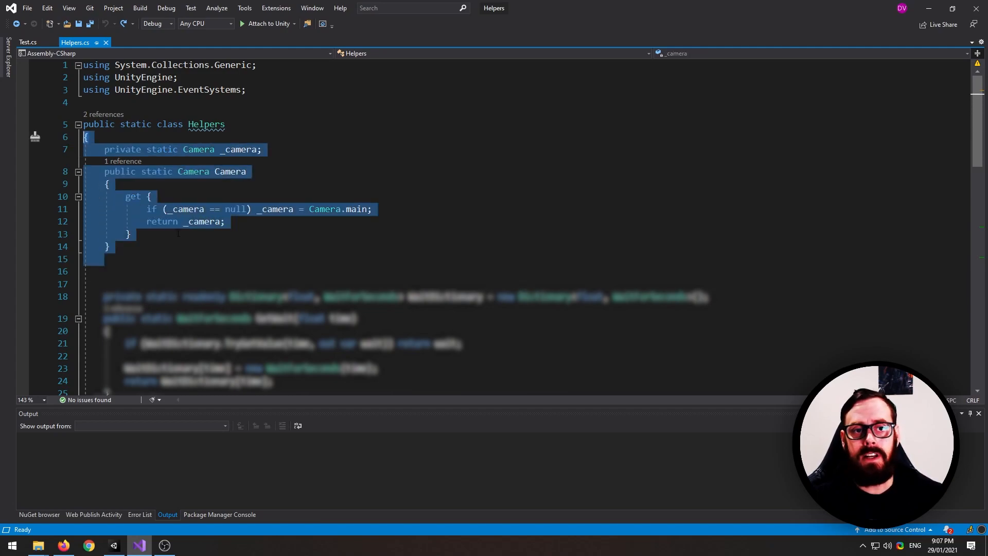
Step: Review GetWait in Helpers.cs, then bring up the Implementation script with the Bad coroutine
left_click(197, 272)
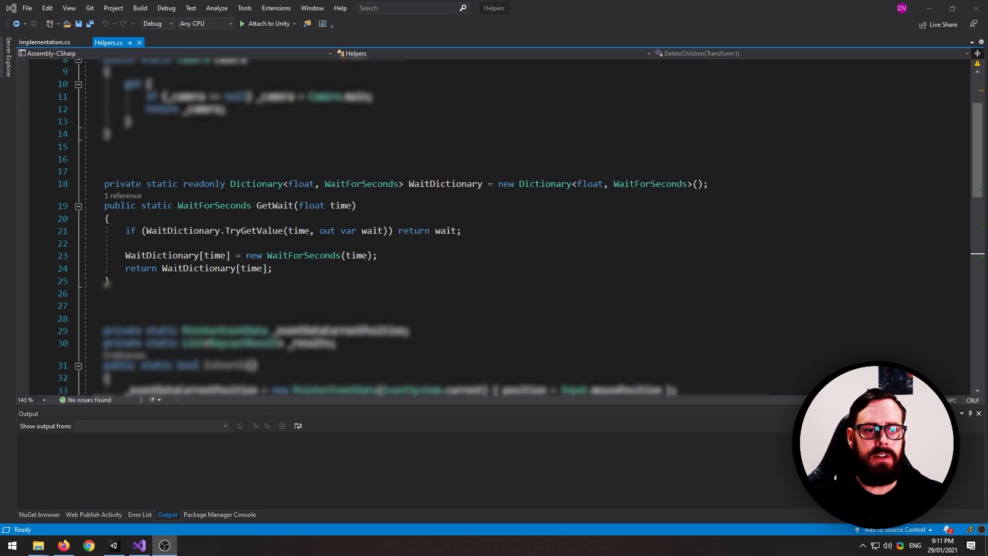
left_click(49, 42)
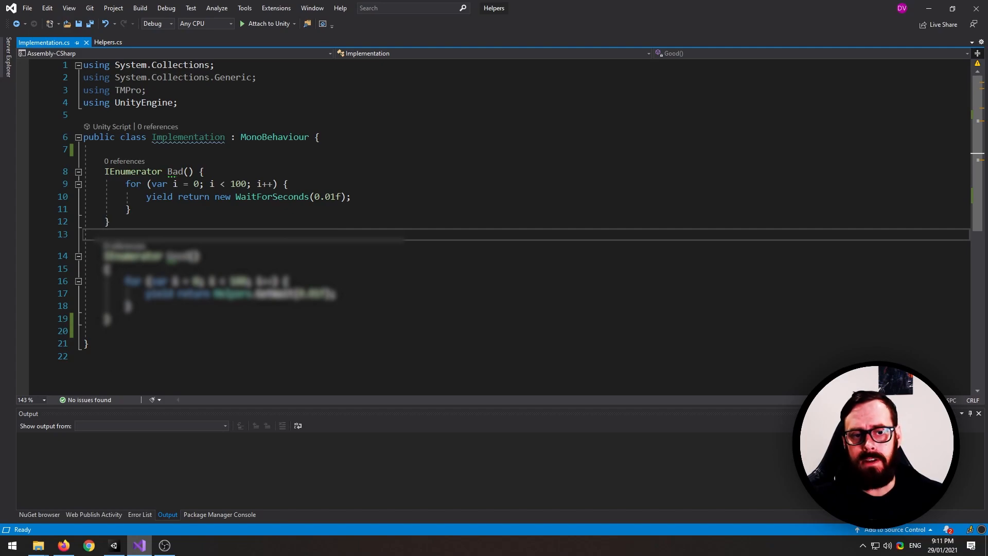
Step: Return to Helpers.cs and highlight the GetWait method signature
left_click(108, 42)
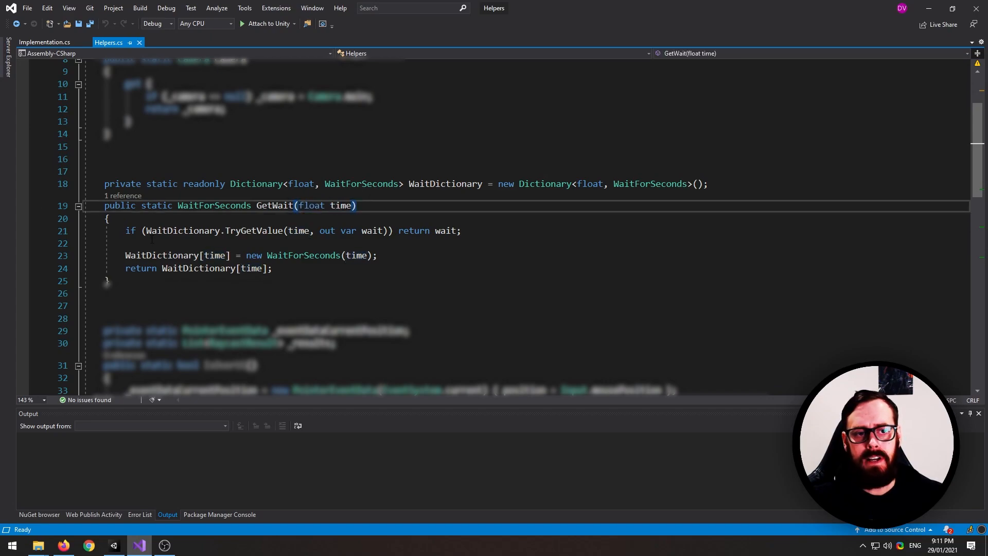
left_click_drag(146, 229, 310, 229)
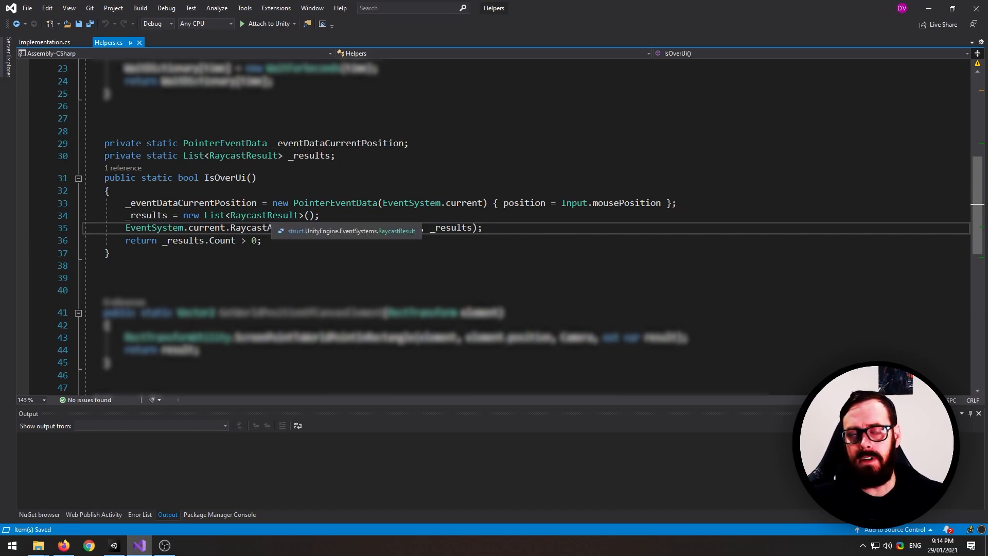
Step: Bring the Unity editor to the front to run the IsOverUi demo scene
left_click(113, 546)
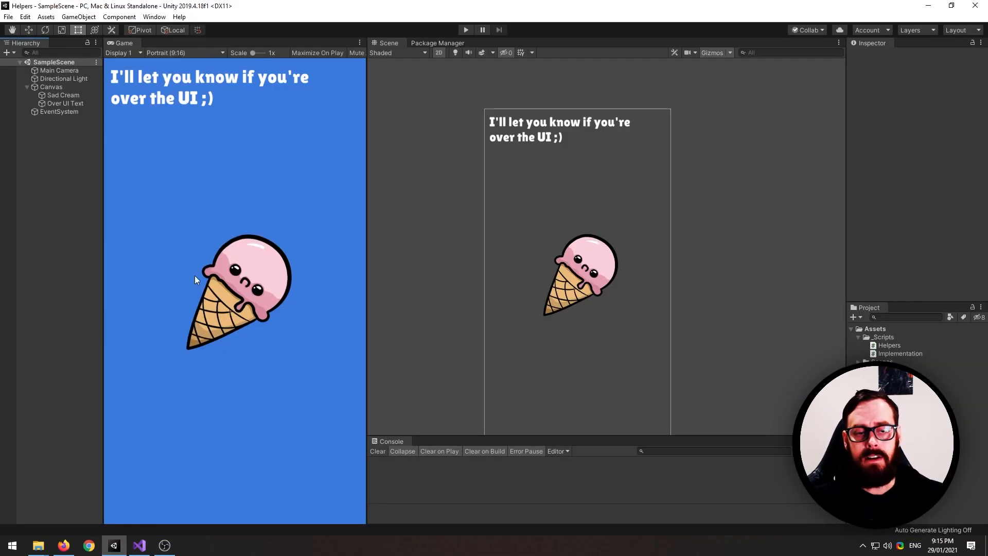
mouse_move(252, 294)
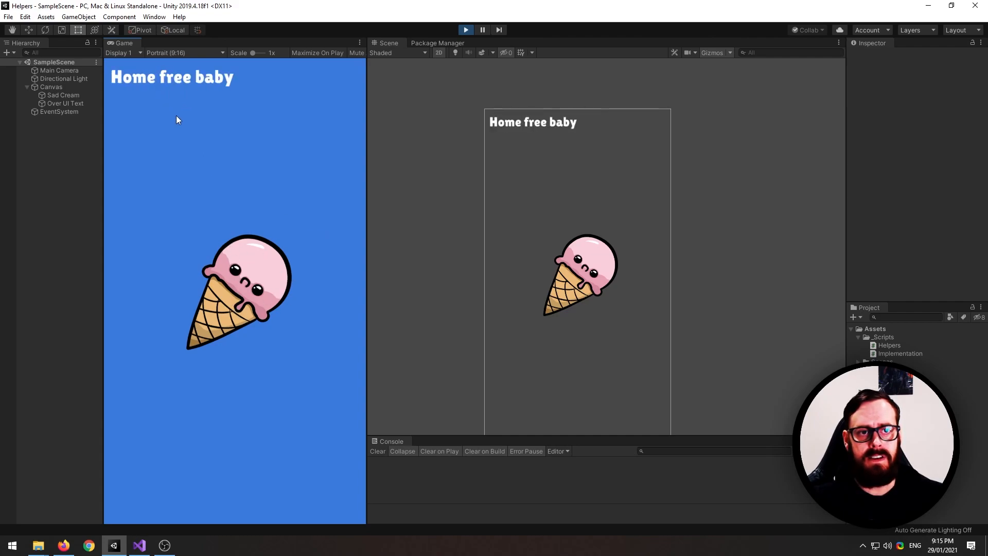
mouse_move(134, 377)
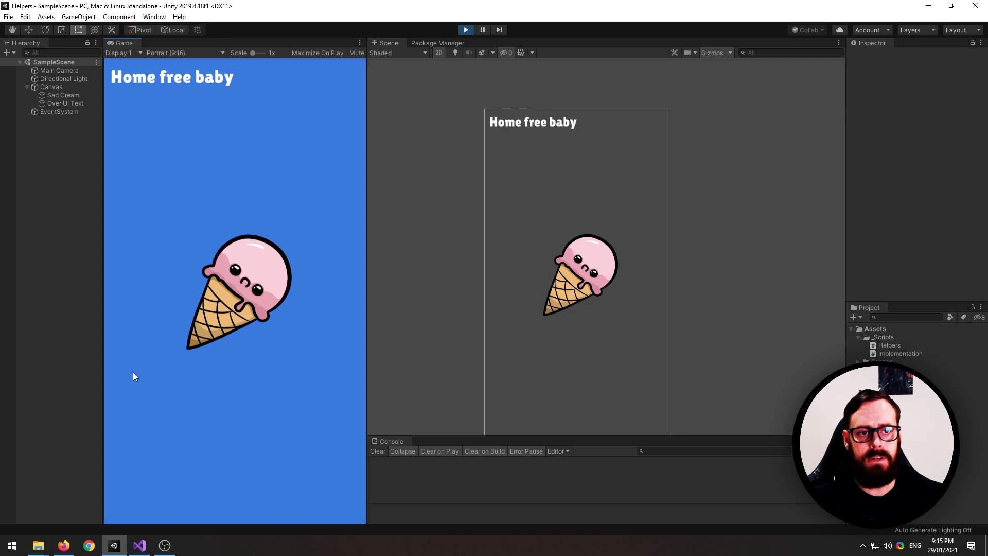
mouse_move(466, 46)
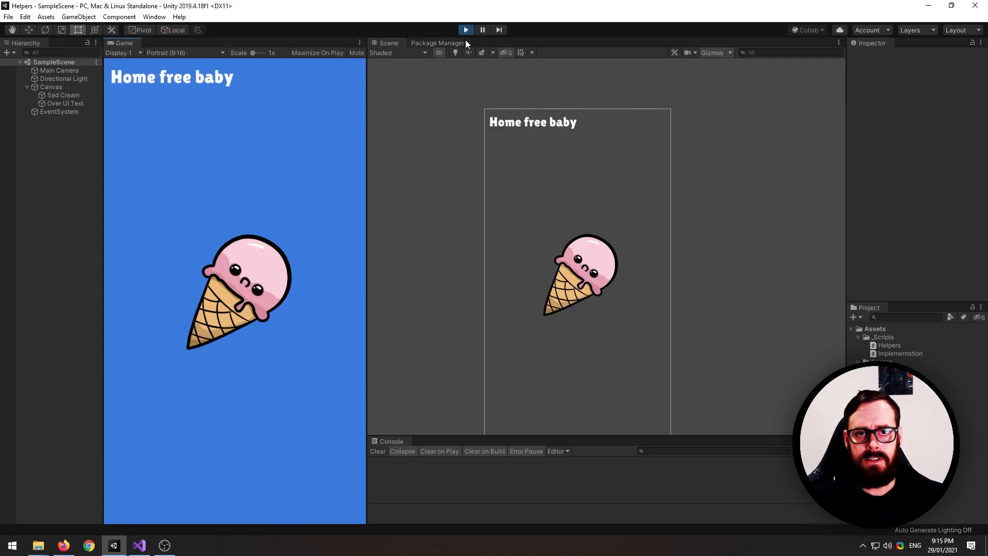
Step: In Implementation.cs highlight the 'Home free baby' string set from Helpers.IsOverUi, then return to Helpers.cs
left_click(140, 546)
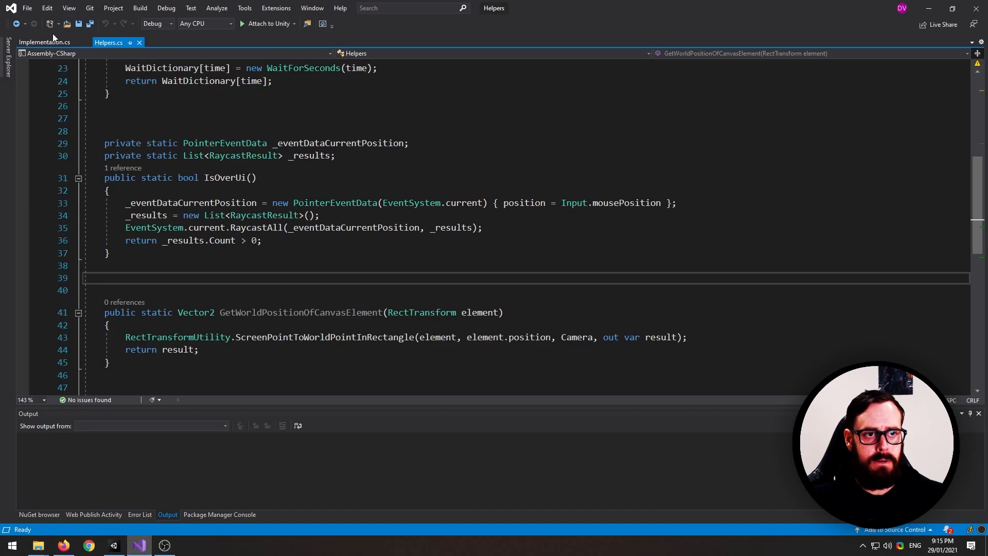
left_click(45, 41)
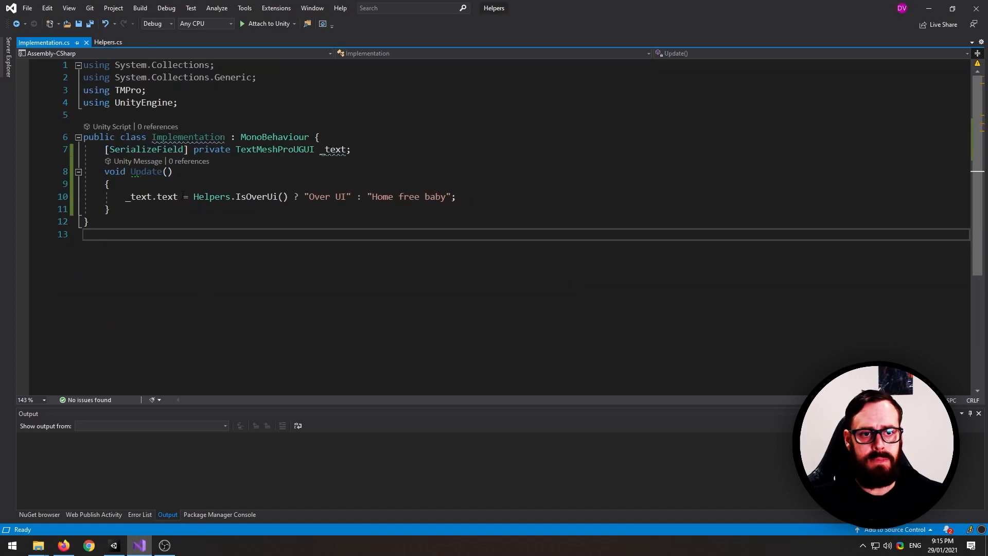
left_click_drag(125, 196, 297, 195)
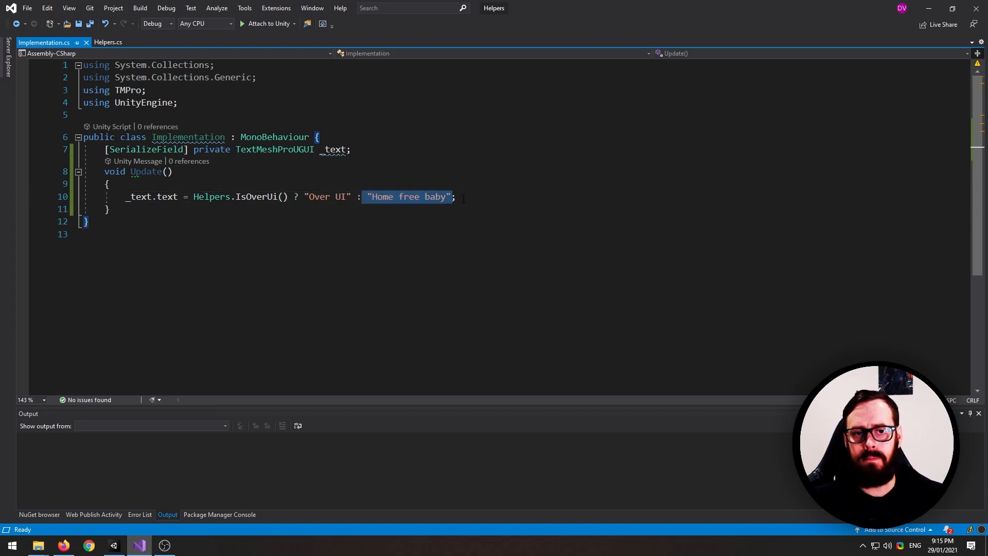
left_click(114, 42)
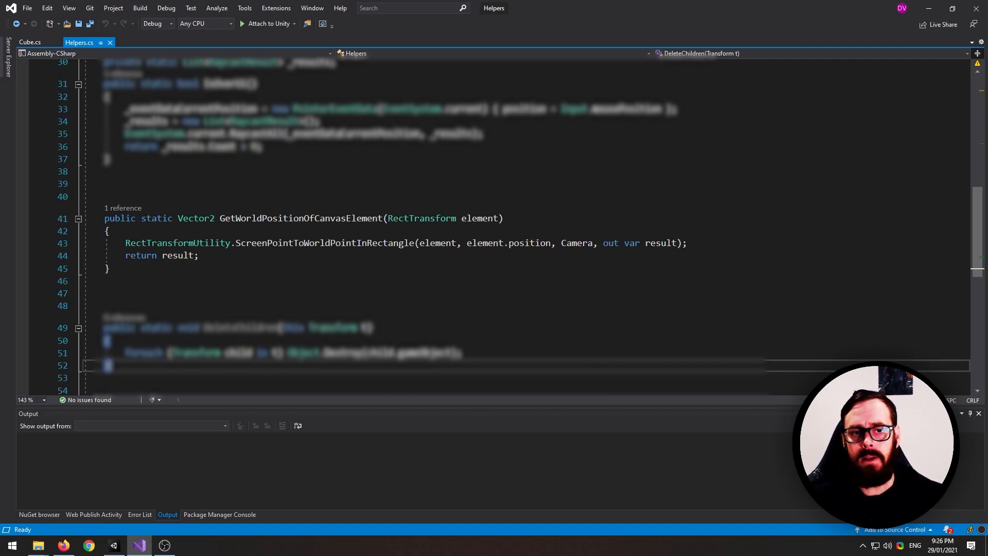
Step: Review GetWorldPositionOfCanvasElement in Helpers.cs, then show the Cube script that uses it
double_click(422, 219)
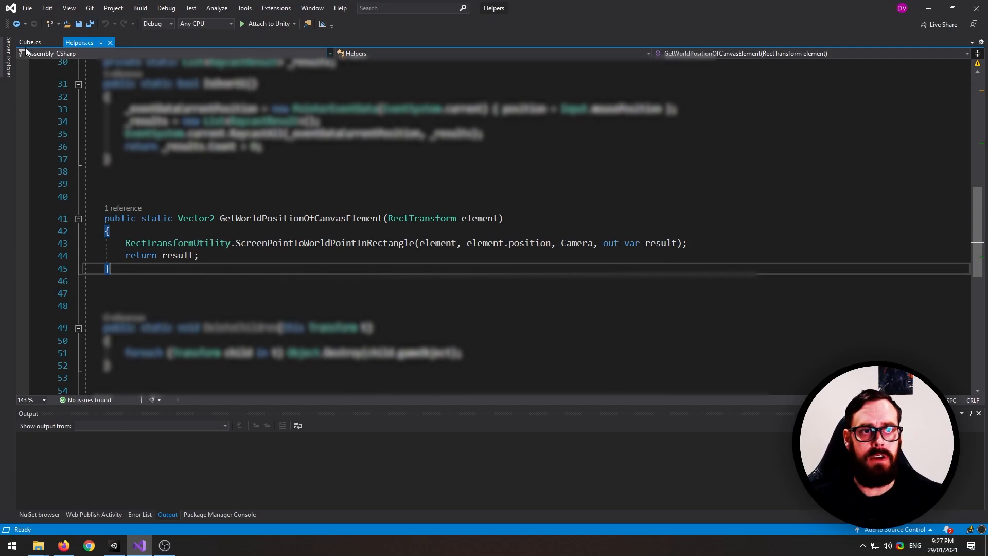
left_click(29, 43)
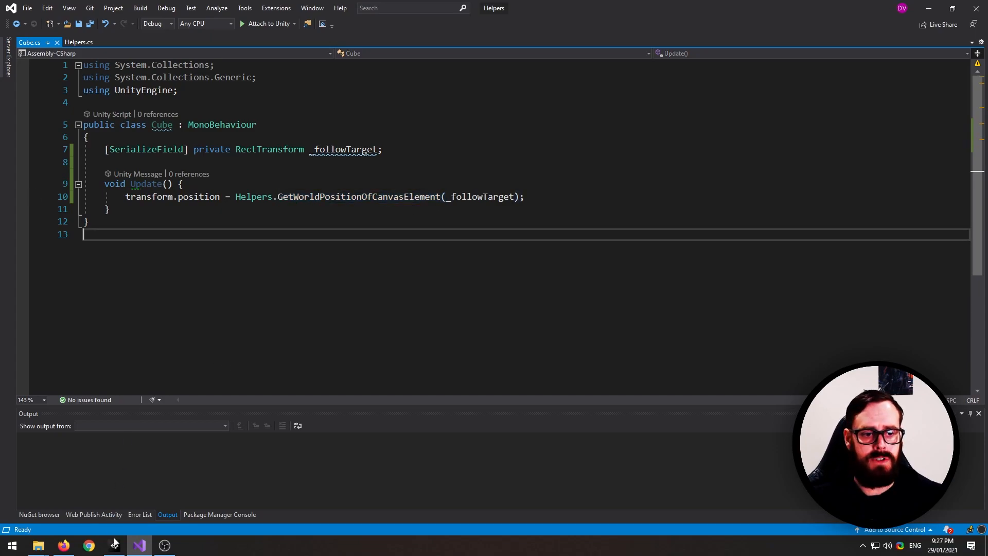
Step: In Unity, inspect the Cube object and its Follow Me text target in the Hierarchy
left_click(115, 546)
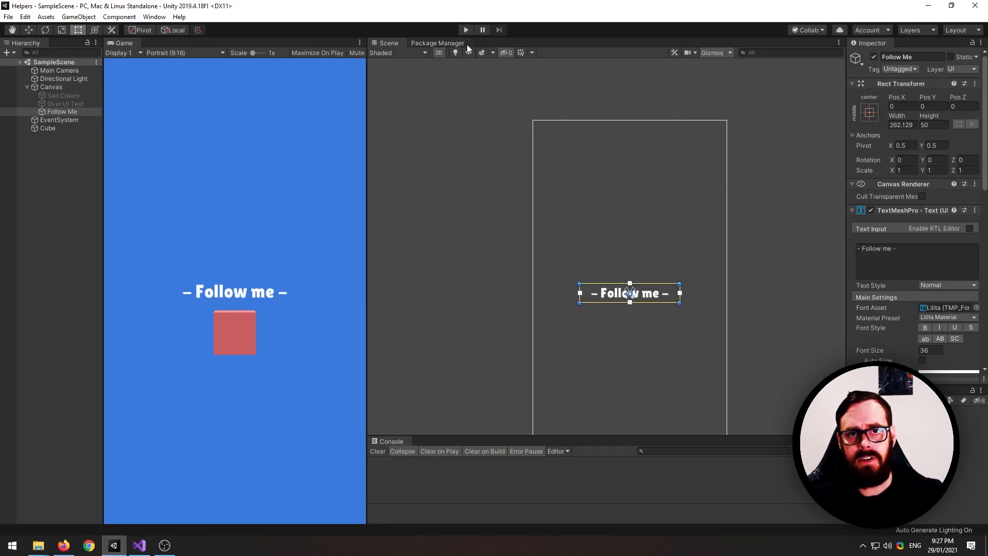
left_click(49, 127)
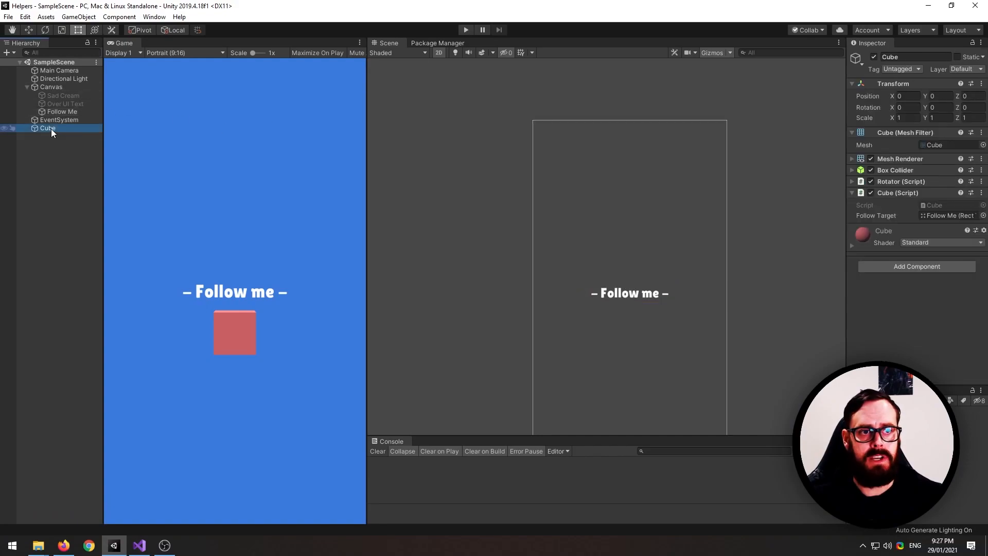
left_click(62, 111)
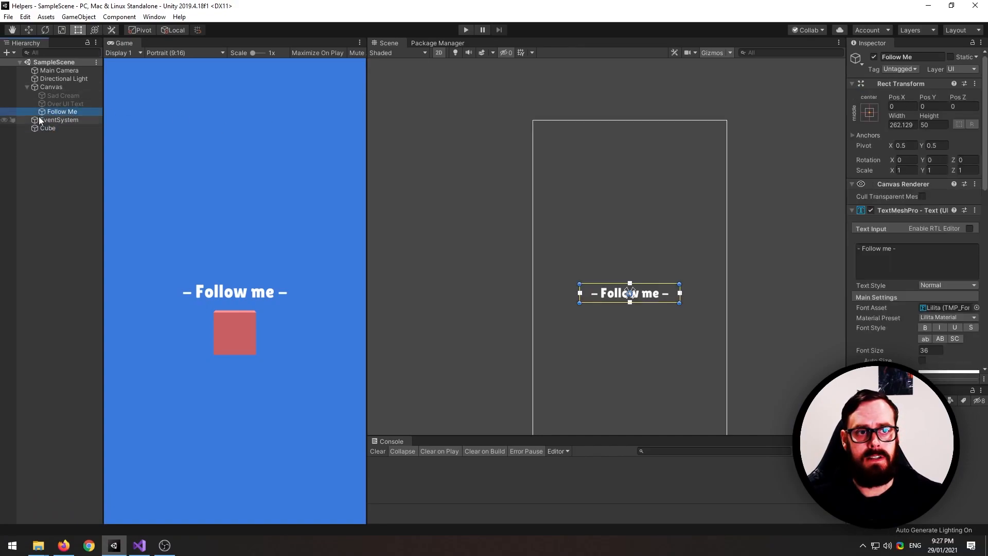
left_click(47, 128)
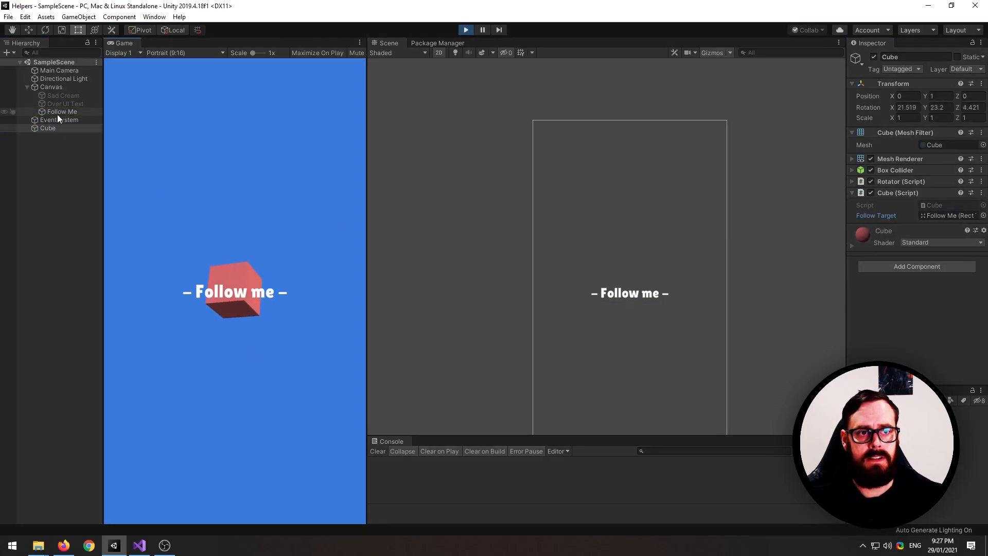
Step: Drag the Follow Me label across the Scene view so the spinning cube tracks it, then return to Visual Studio
left_click(61, 111)
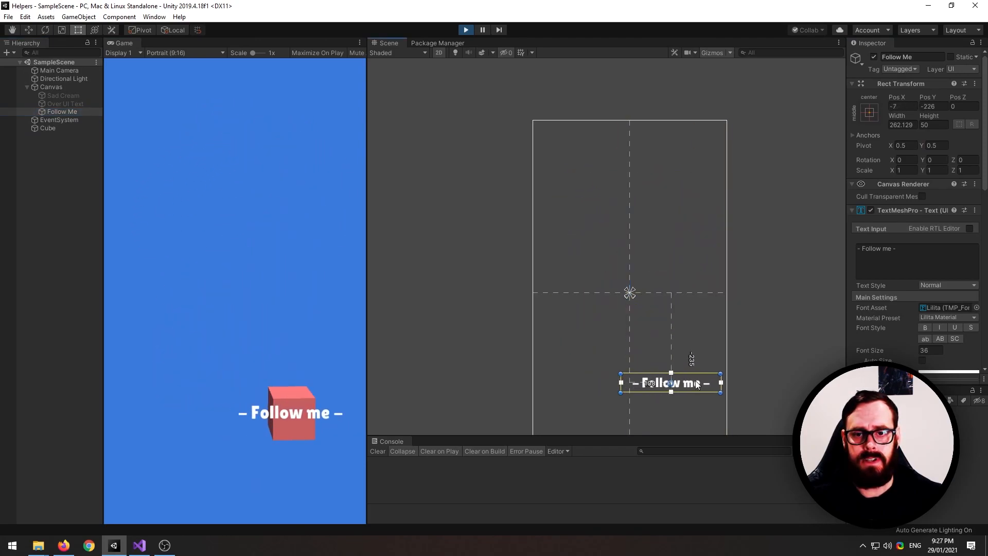
left_click_drag(670, 383, 638, 313)
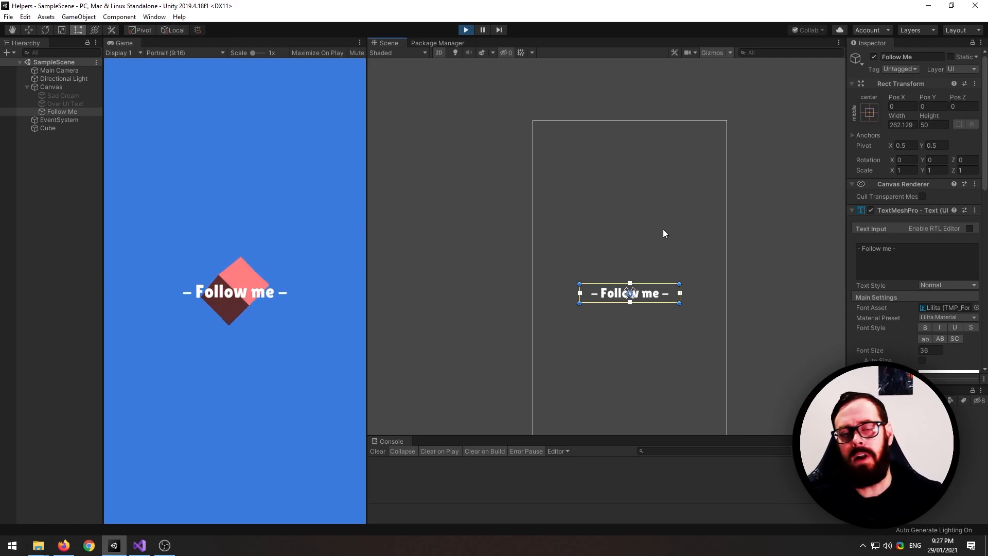
left_click(140, 546)
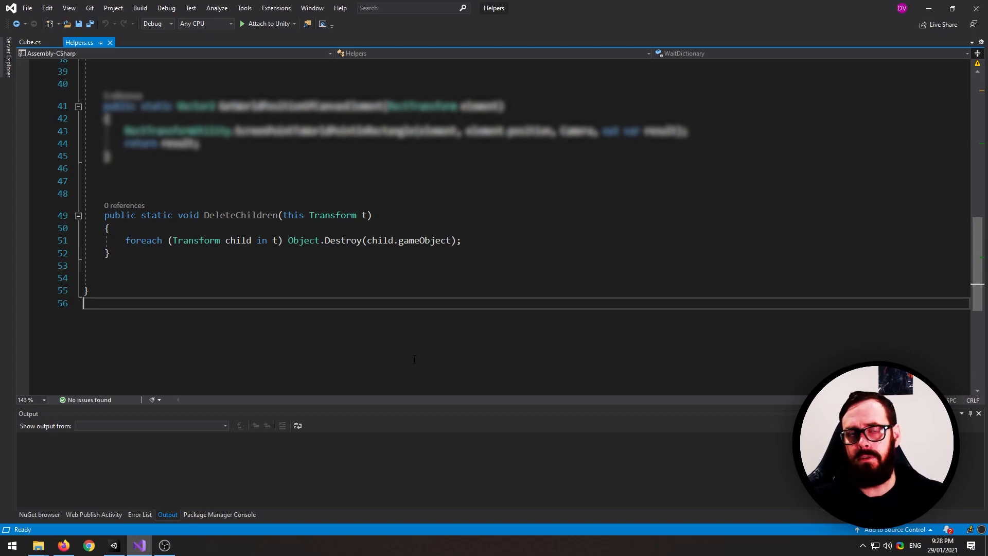
mouse_move(248, 341)
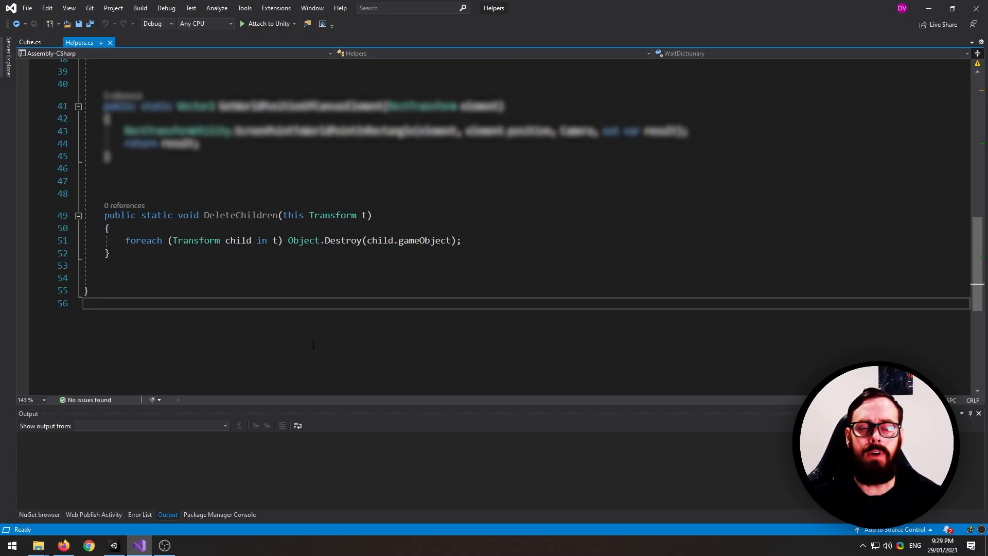
Step: After viewing DeleteChildren, bring the running Unity scene with the ice cream back to the front
left_click(164, 546)
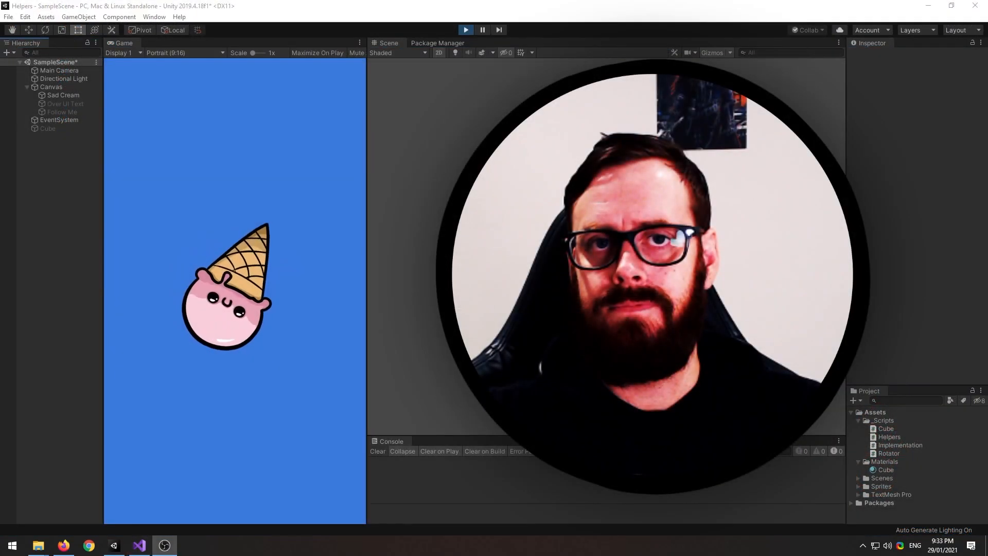